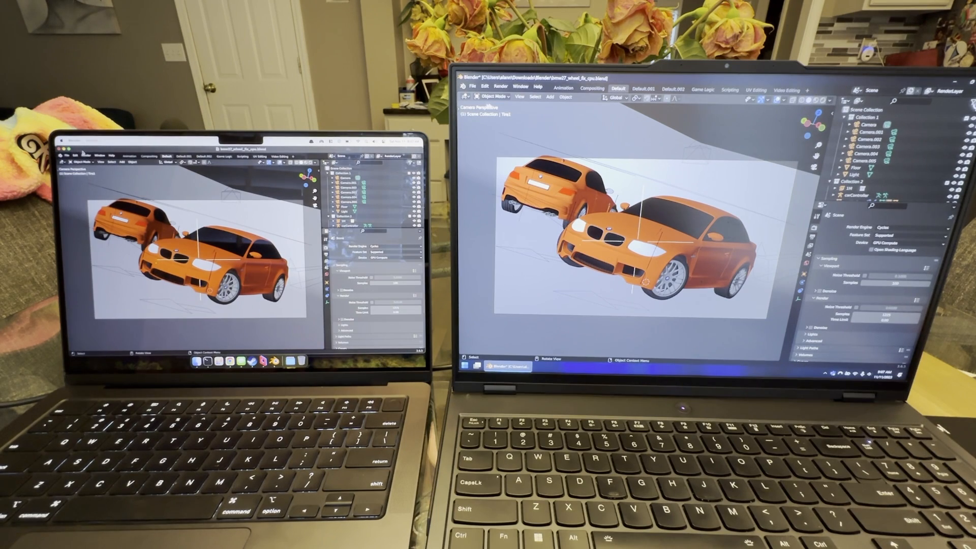
- Start the Cycles Render Image of the two orange cars scene in Blender
click(501, 86)
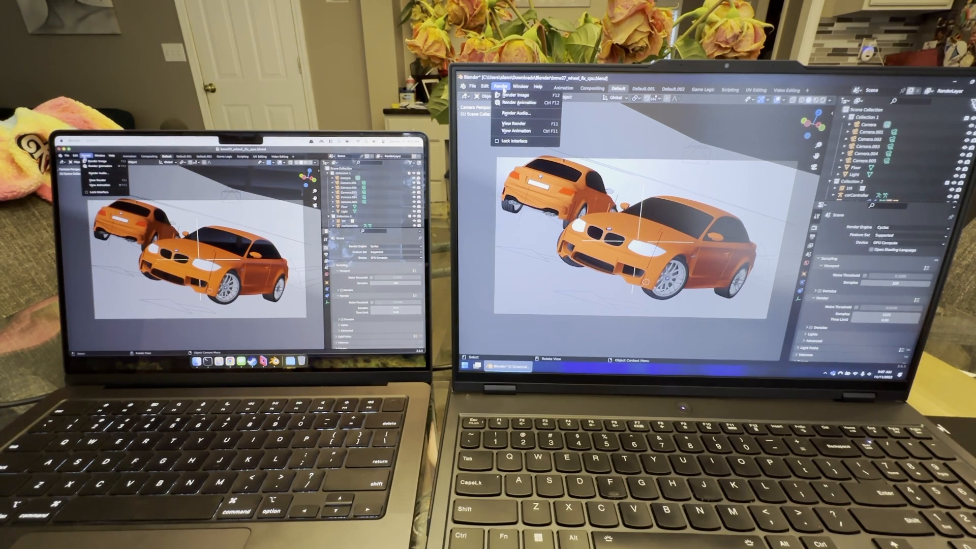
click(510, 94)
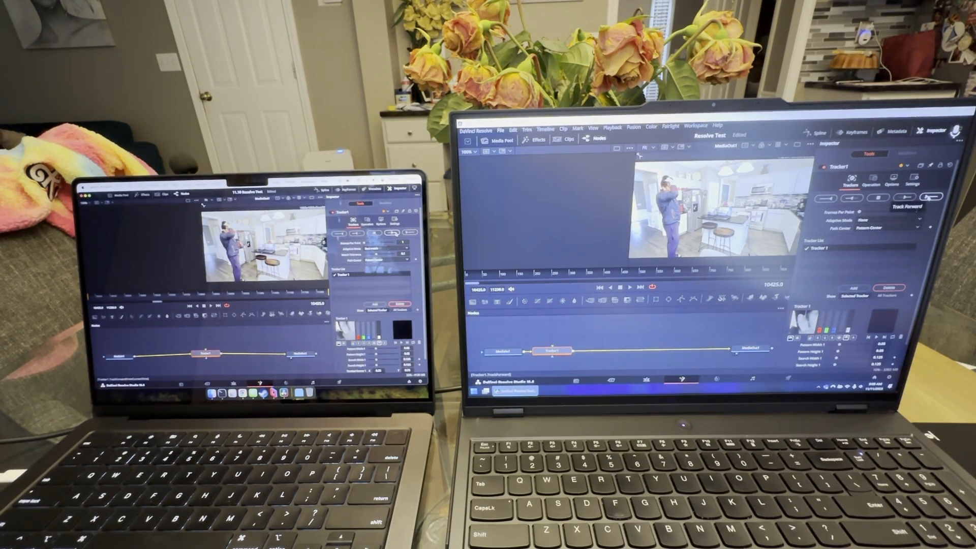
- Run Track Forward on Tracker1 to follow the person through the kitchen clip
click(907, 197)
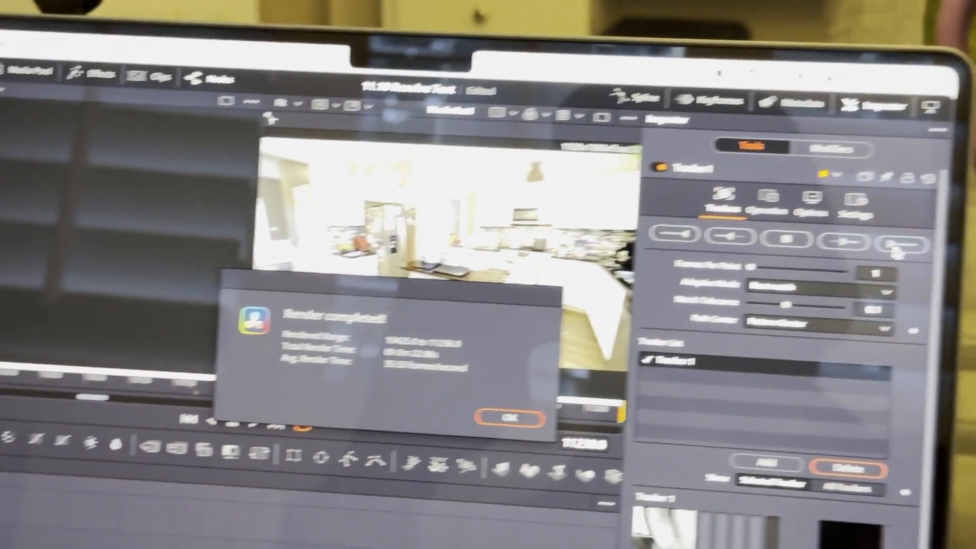
- Confirm the Render completed dialog with OK
click(504, 417)
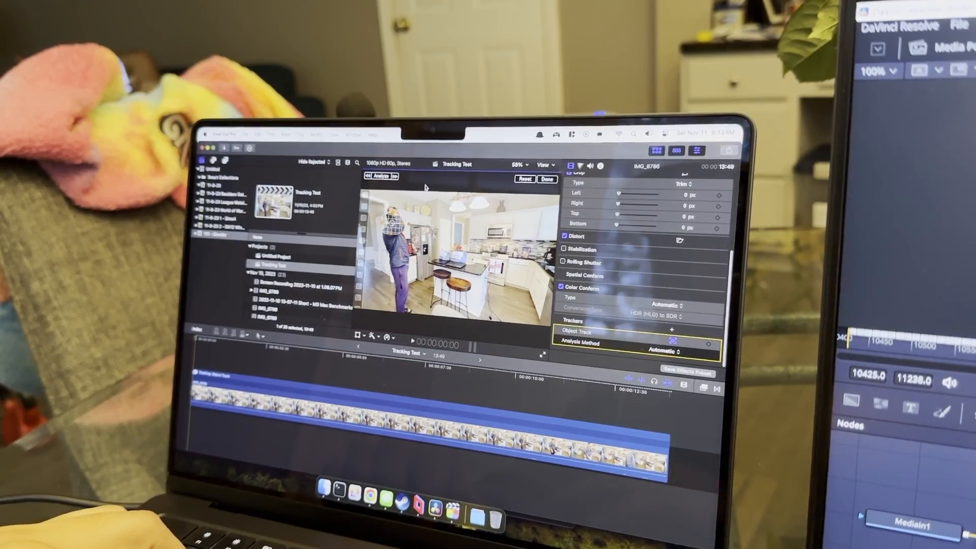
- Drop a Basic Title from the Titles browser above the kitchen clip
click(380, 177)
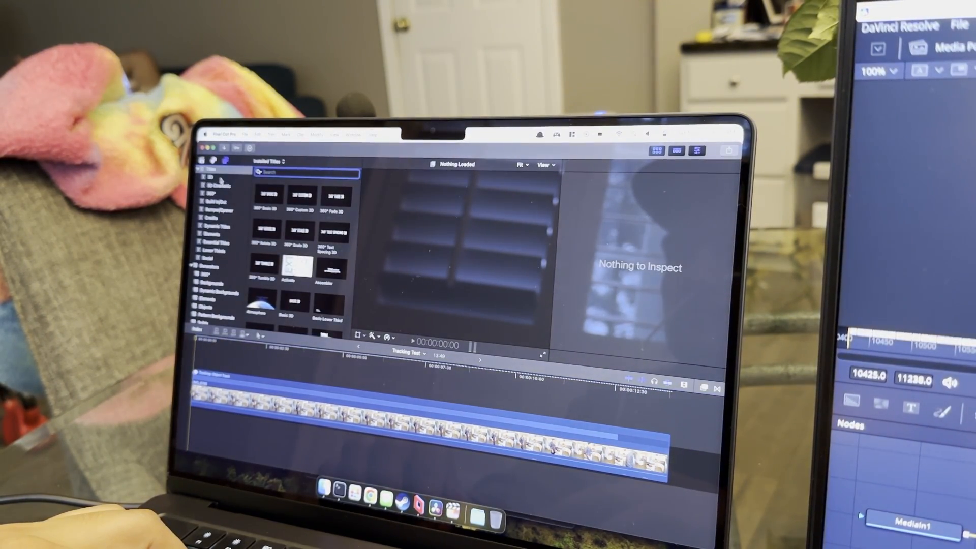
click(324, 304)
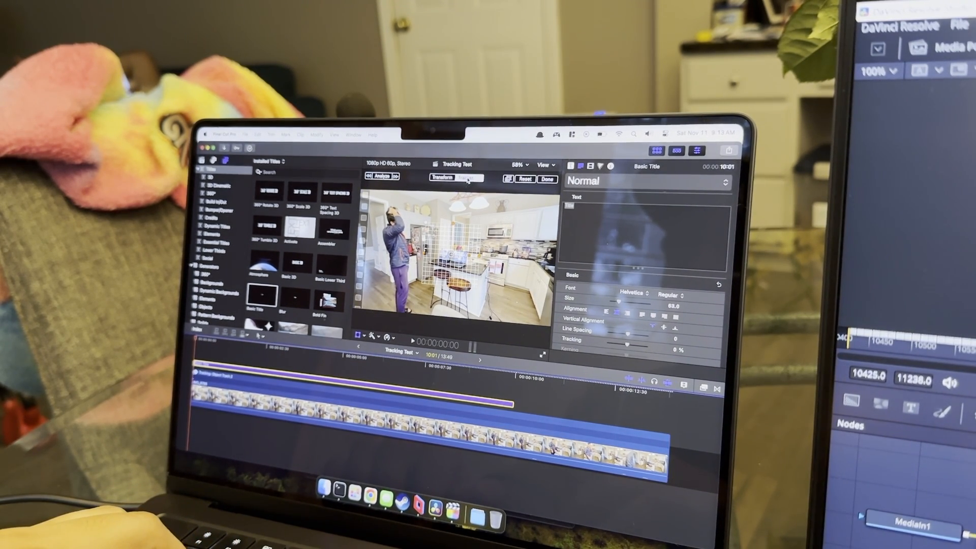
- Attach the Basic Title to the person's Object Track in the viewer tracker options
click(458, 178)
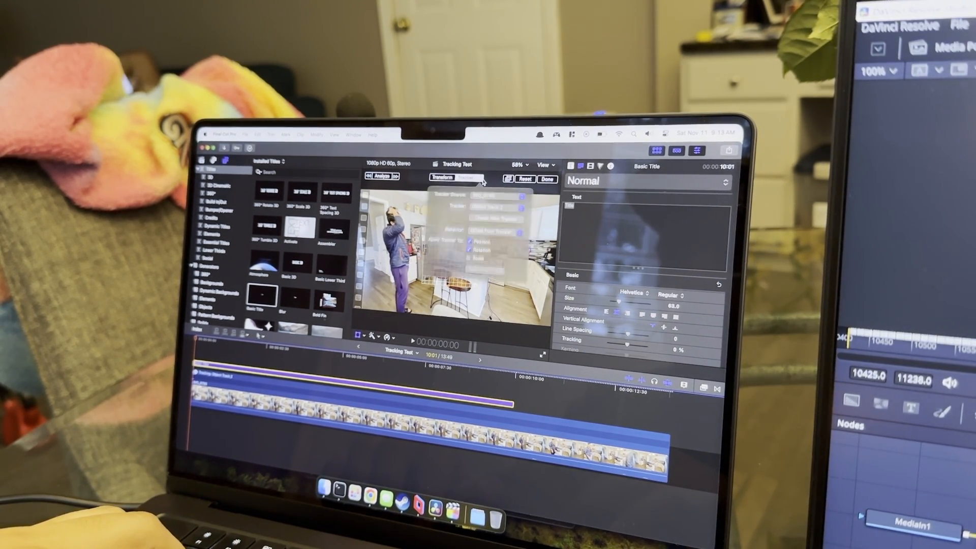
click(495, 195)
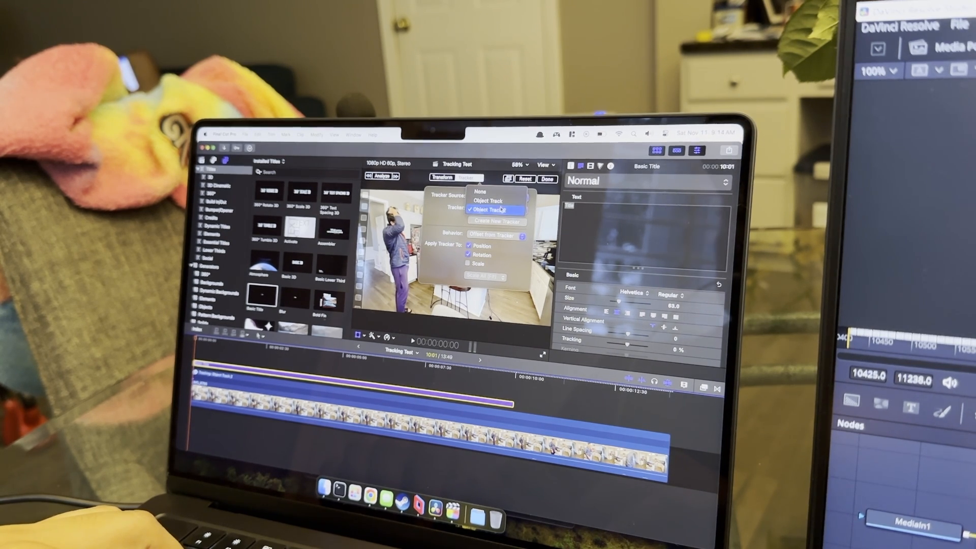
click(492, 210)
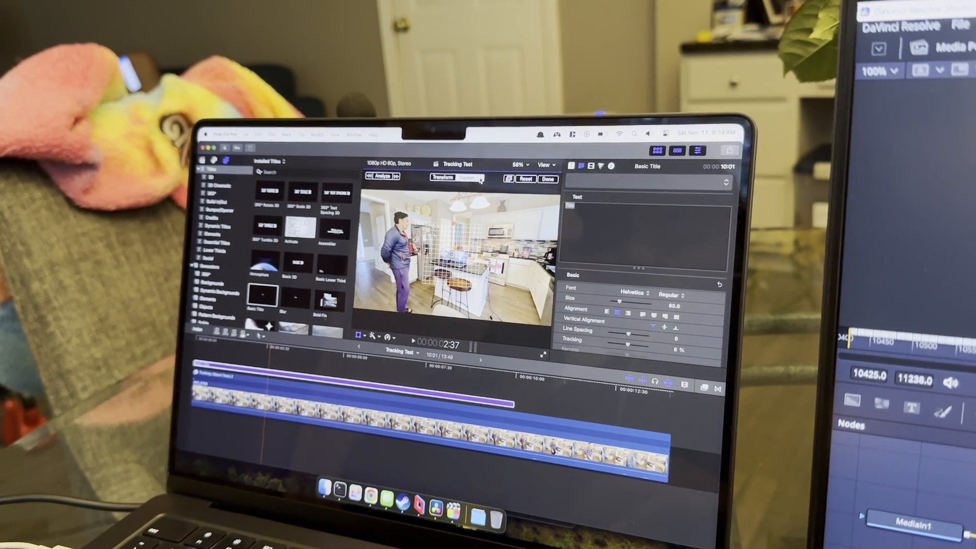
- Play the clip through to check the title follows the person
click(466, 177)
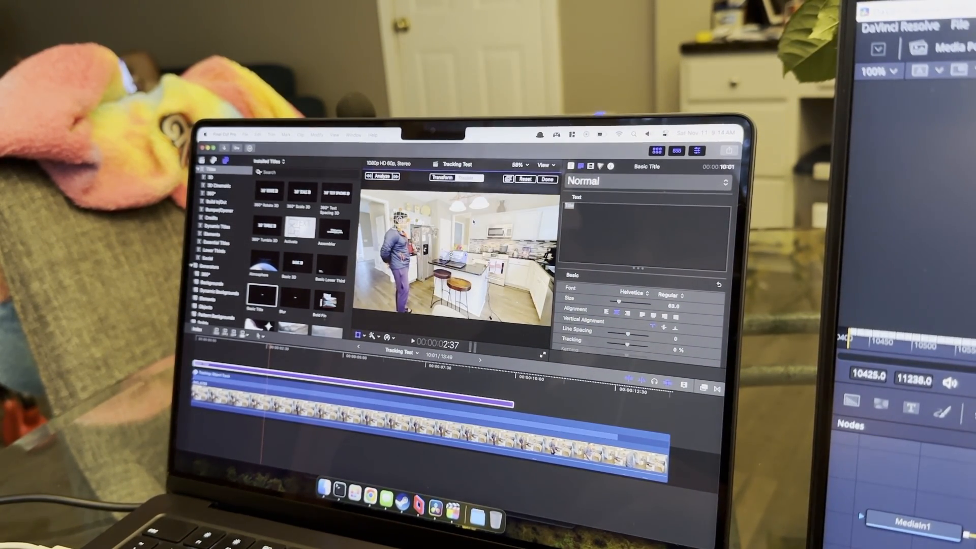
click(413, 341)
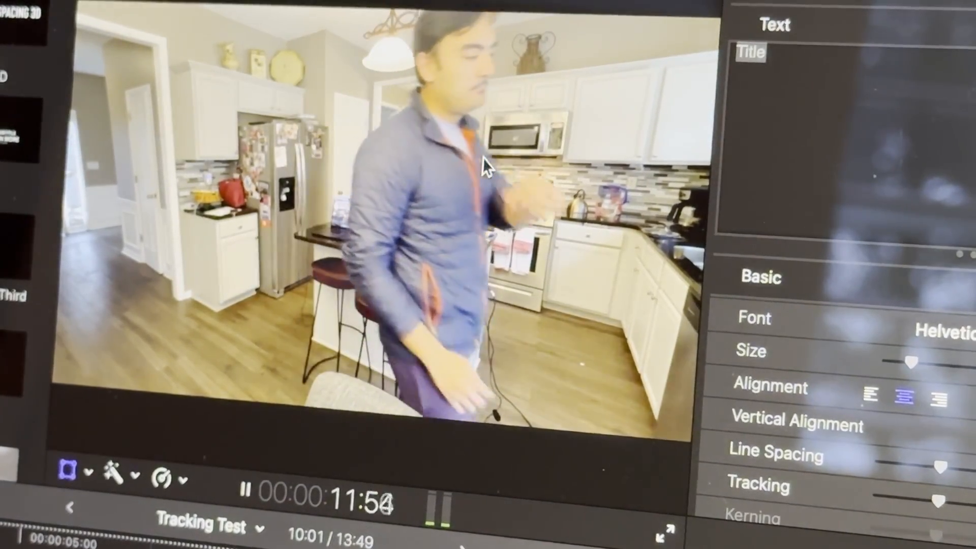
click(245, 491)
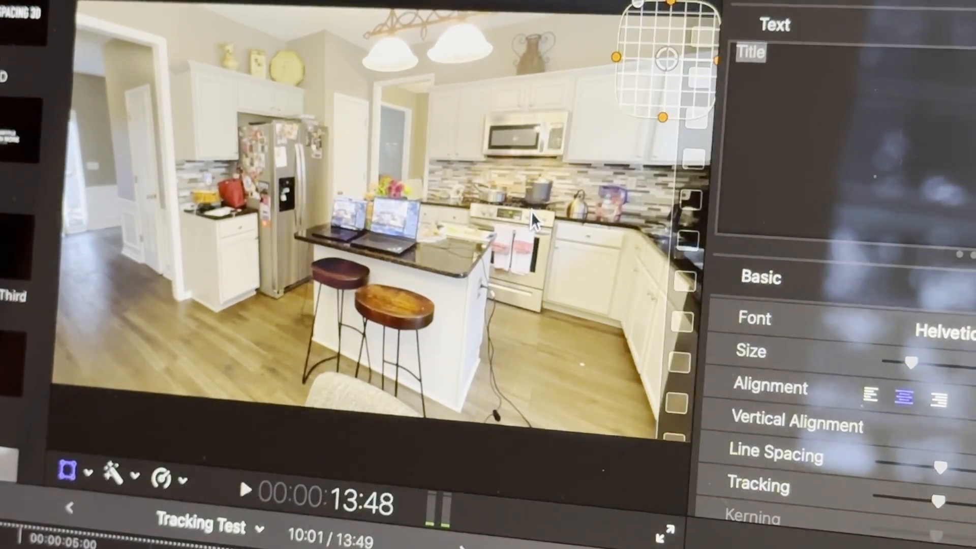